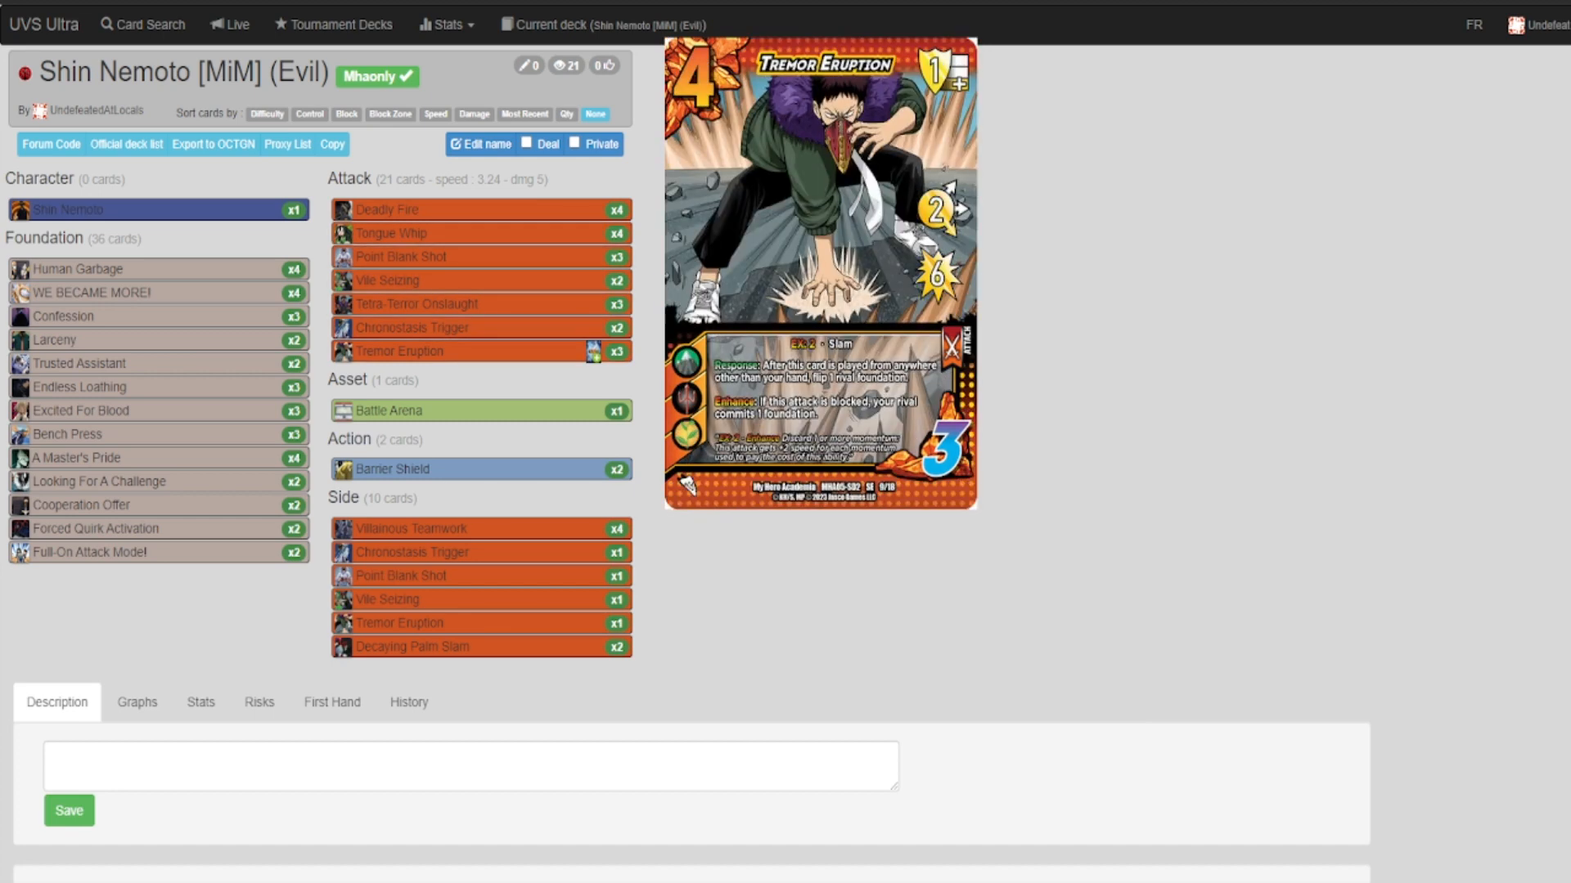
{"action": "mouse_move", "coordinate": [388, 280]}
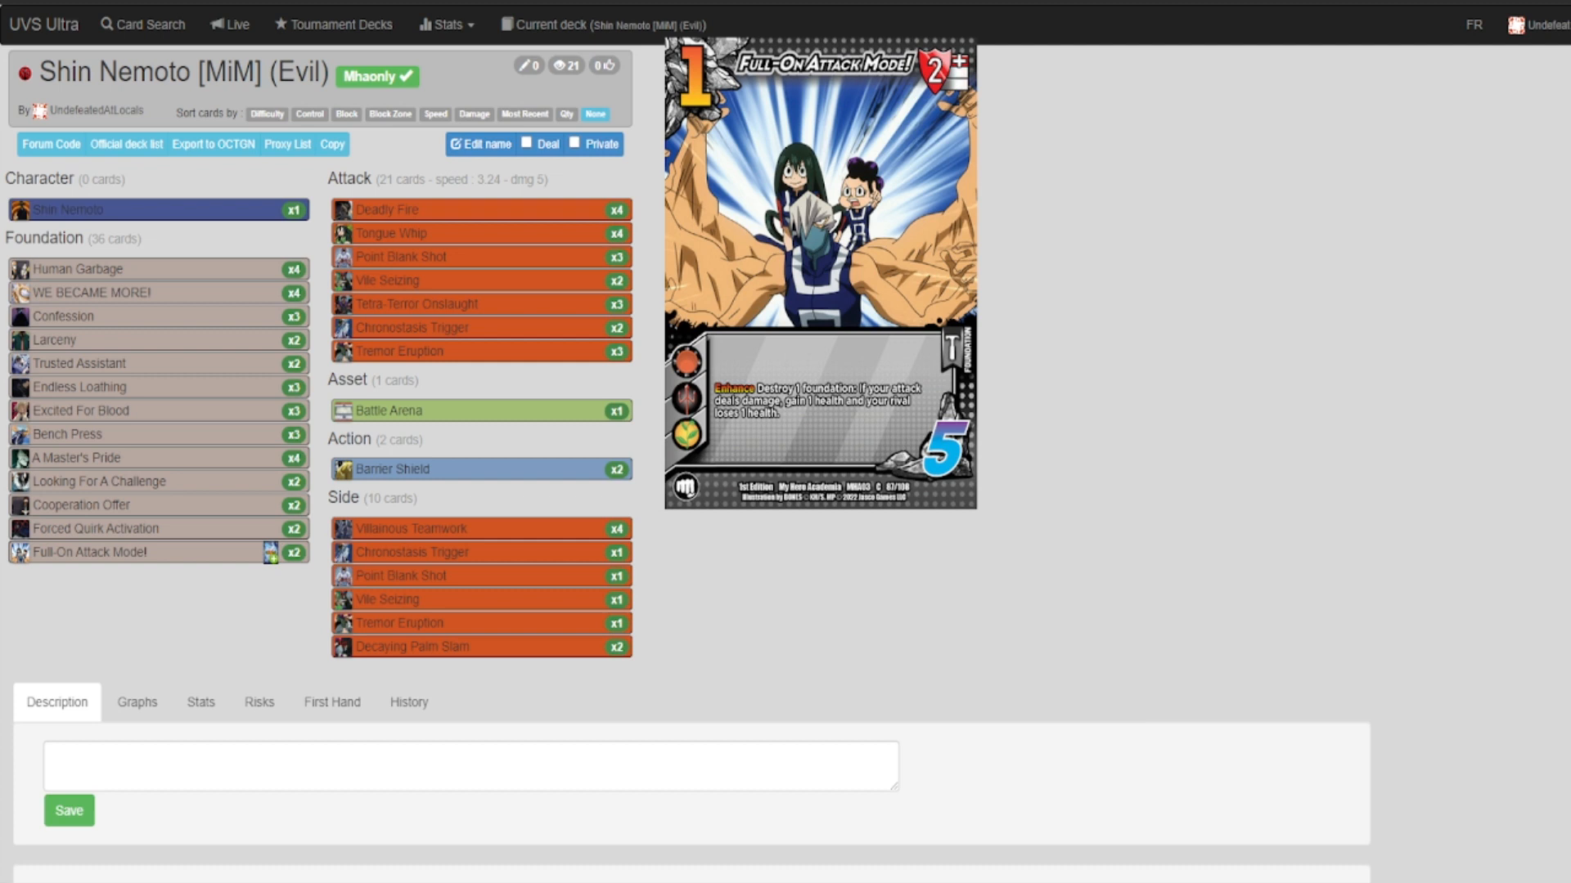
{"action": "mouse_move", "coordinate": [411, 528]}
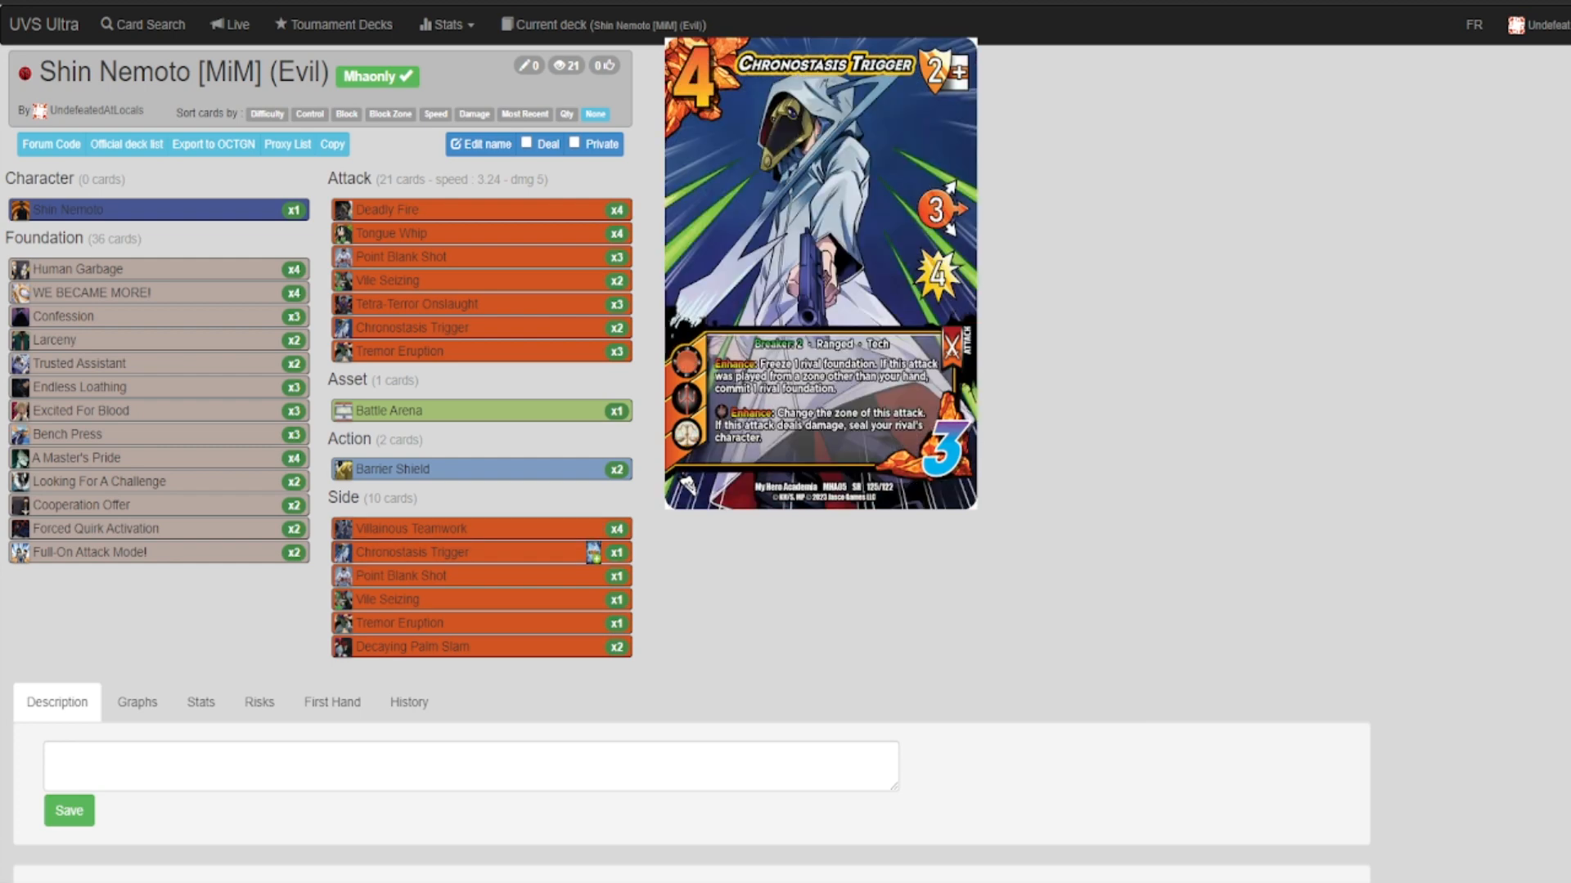
{"action": "mouse_move", "coordinate": [409, 528]}
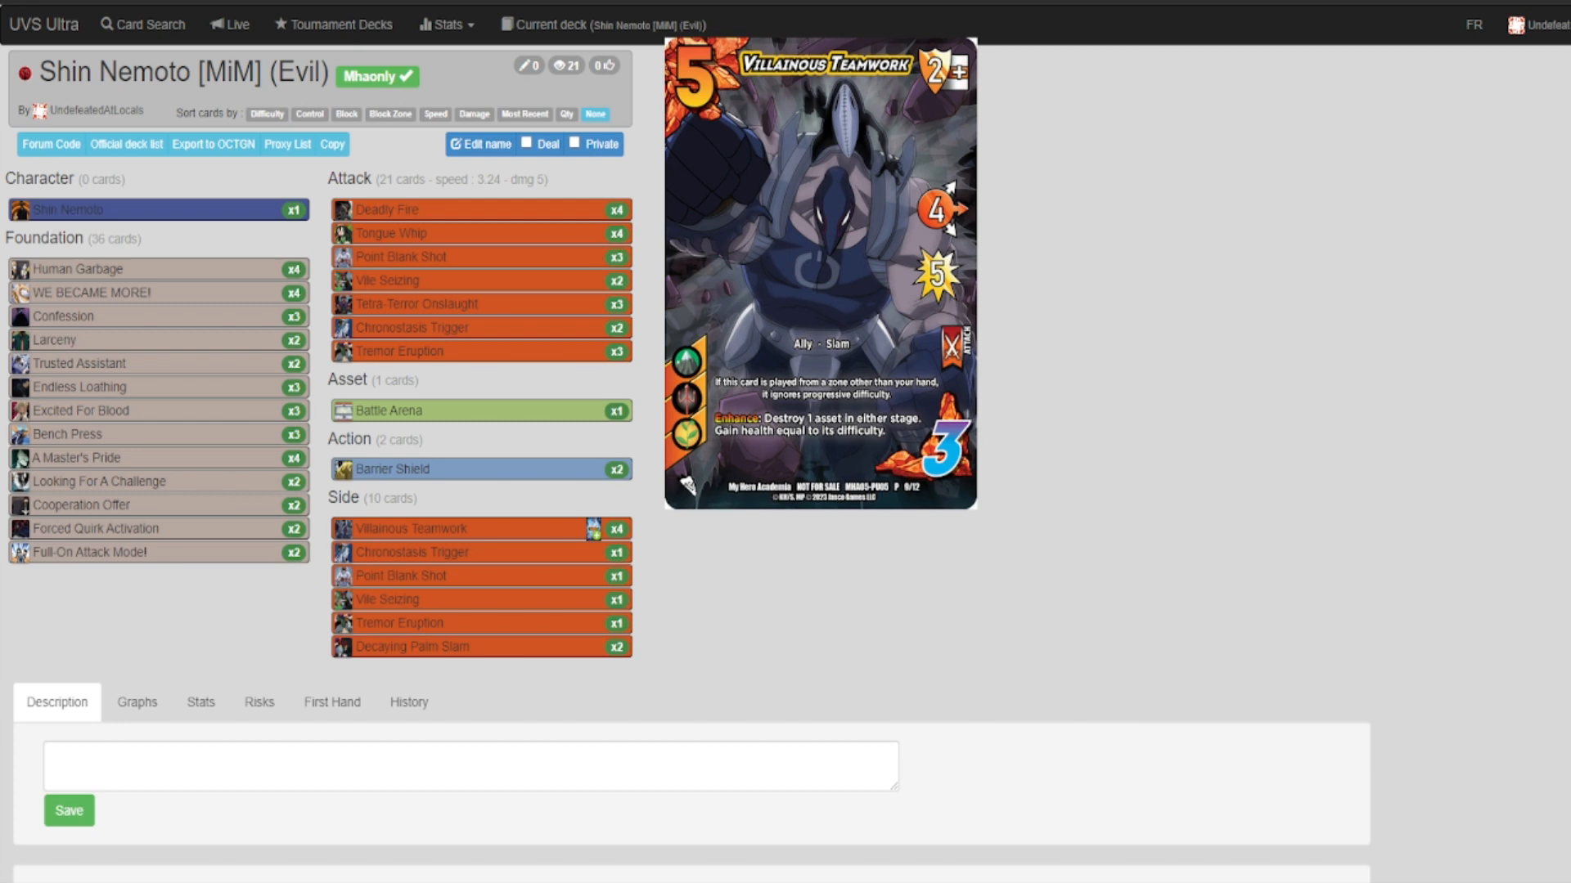
{"action": "mouse_move", "coordinate": [411, 552]}
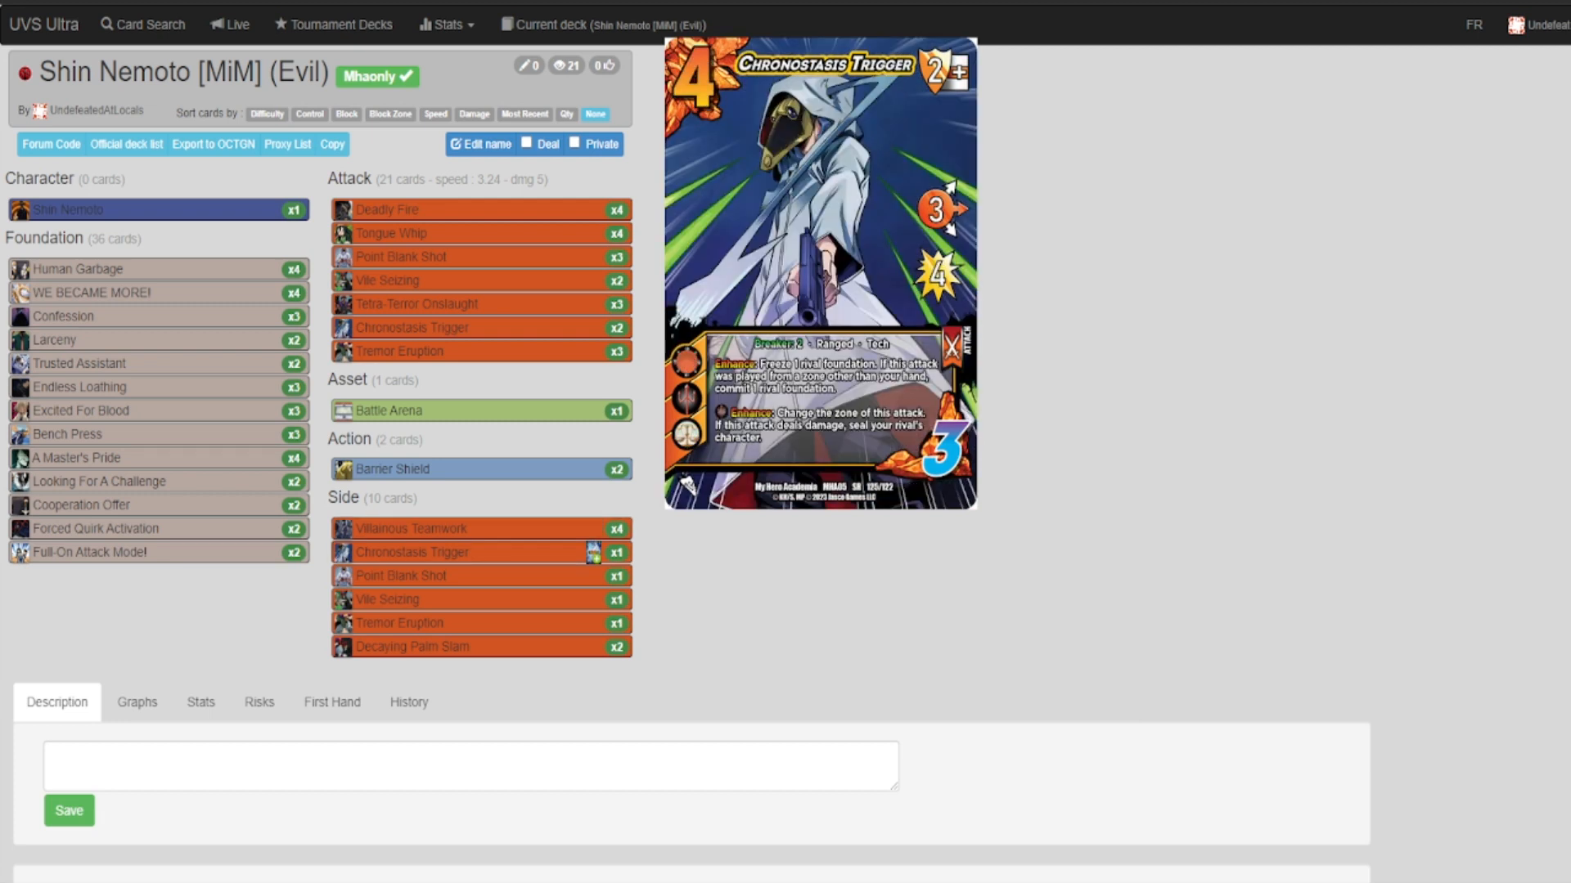